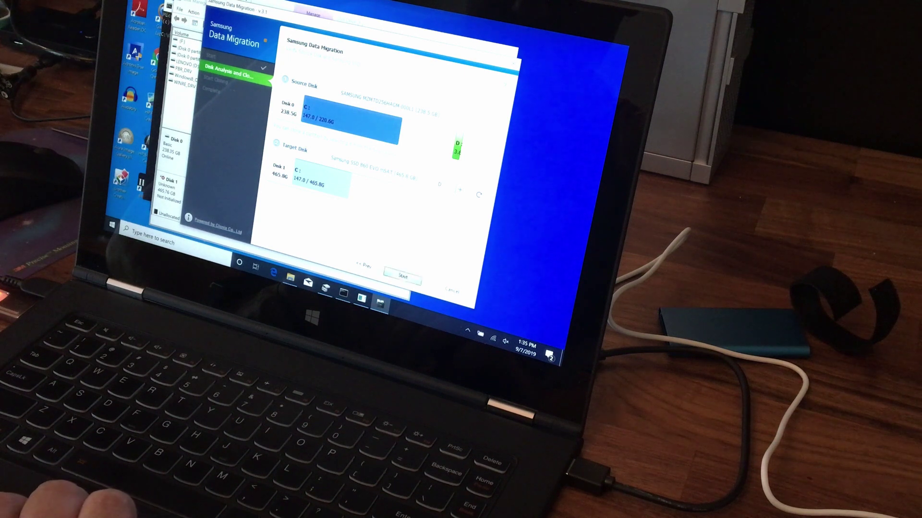
Step: Start cloning the laptop's original disk onto the Samsung SSD, raising the overwrite warning
{"action": "left_click", "coordinate": [405, 275]}
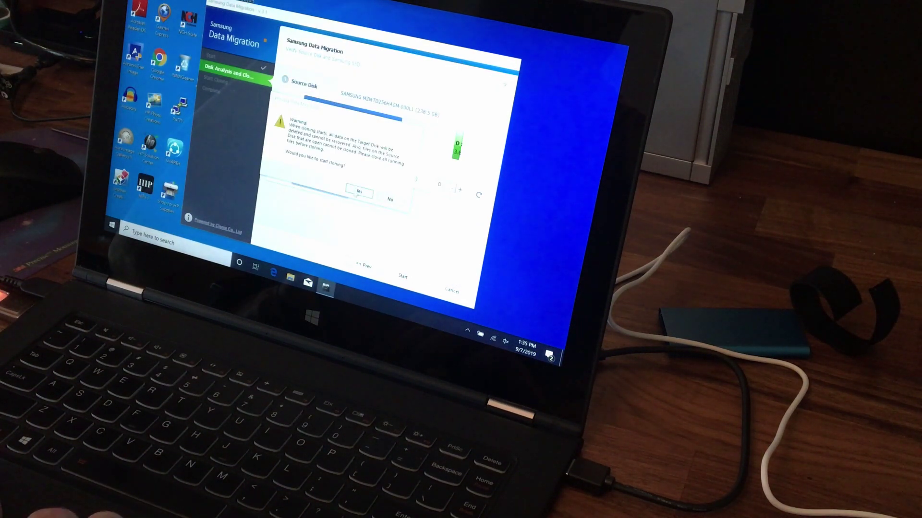
Step: Confirm erasing the target SSD with Yes and let cloning run to completion
{"action": "left_click", "coordinate": [357, 191]}
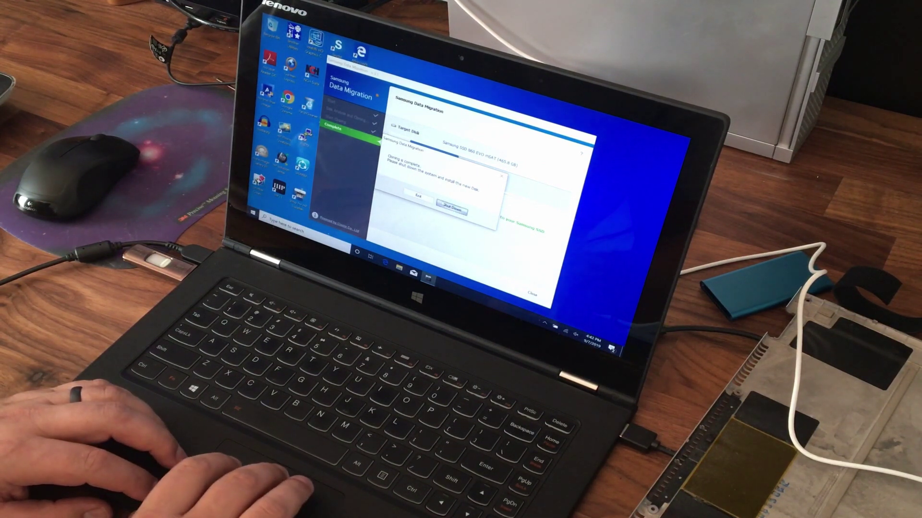
{"action": "left_click", "coordinate": [453, 210]}
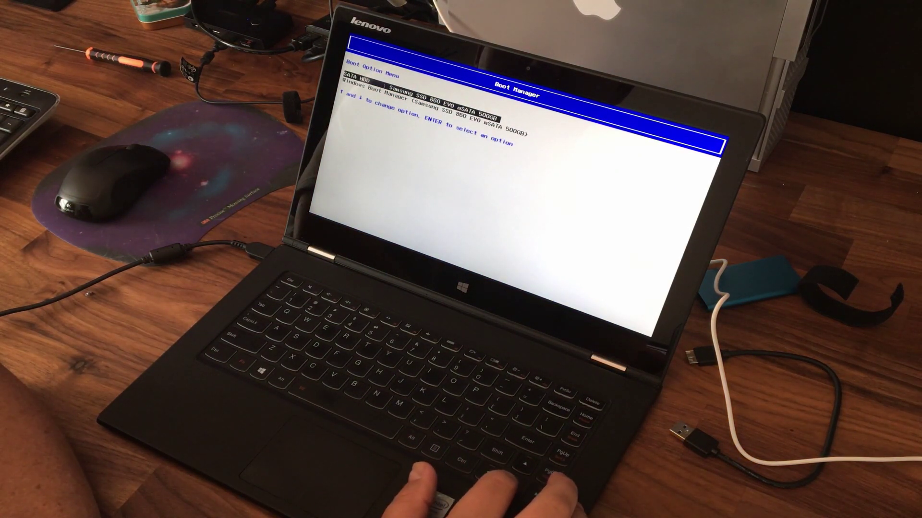
Step: Highlight Windows Boot Manager on the Samsung SSD 860 EVO mSATA 500GB as the boot option
{"action": "key", "text": "Down"}
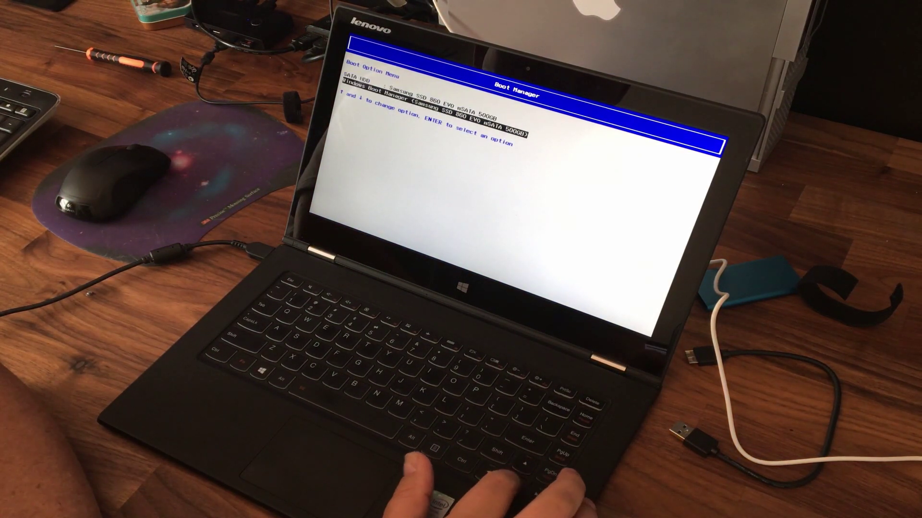